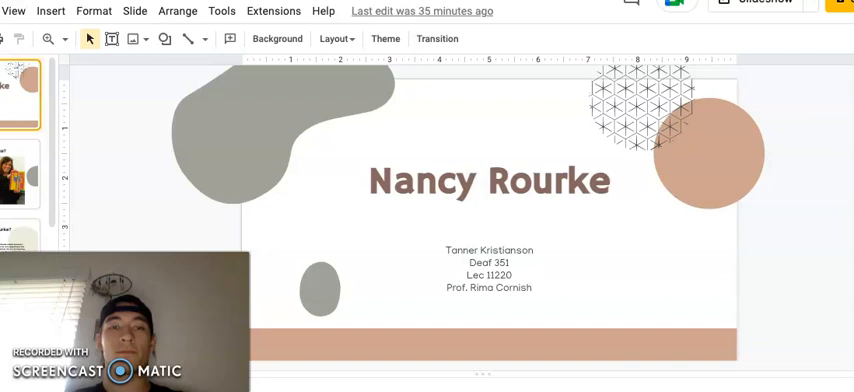
# Select the second slide thumbnail to show the 'Who is Nancy Rourke?' biography slide.
pyautogui.click(22, 180)
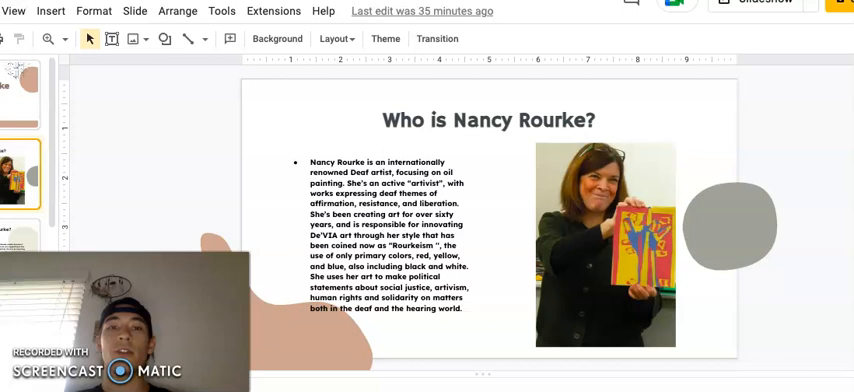